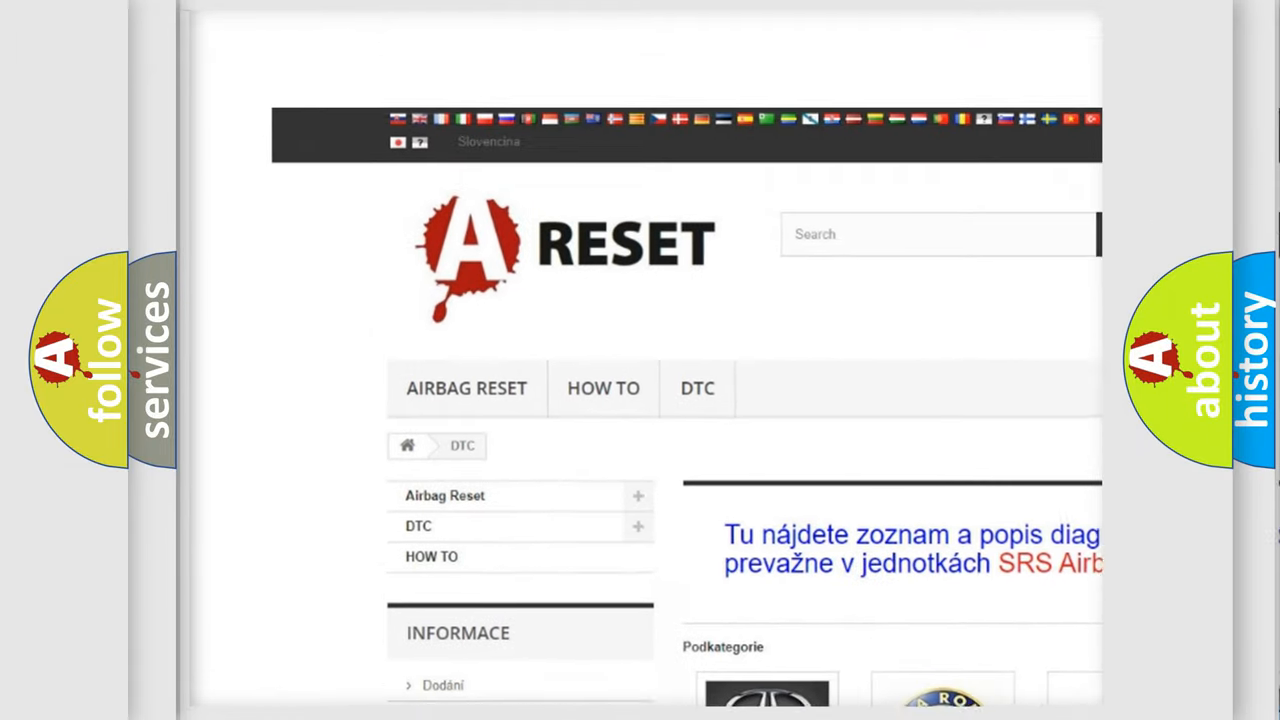
# Open the ALFA ROMEO DTC subcategory and scroll through its trouble-code list
pyautogui.scroll(3)
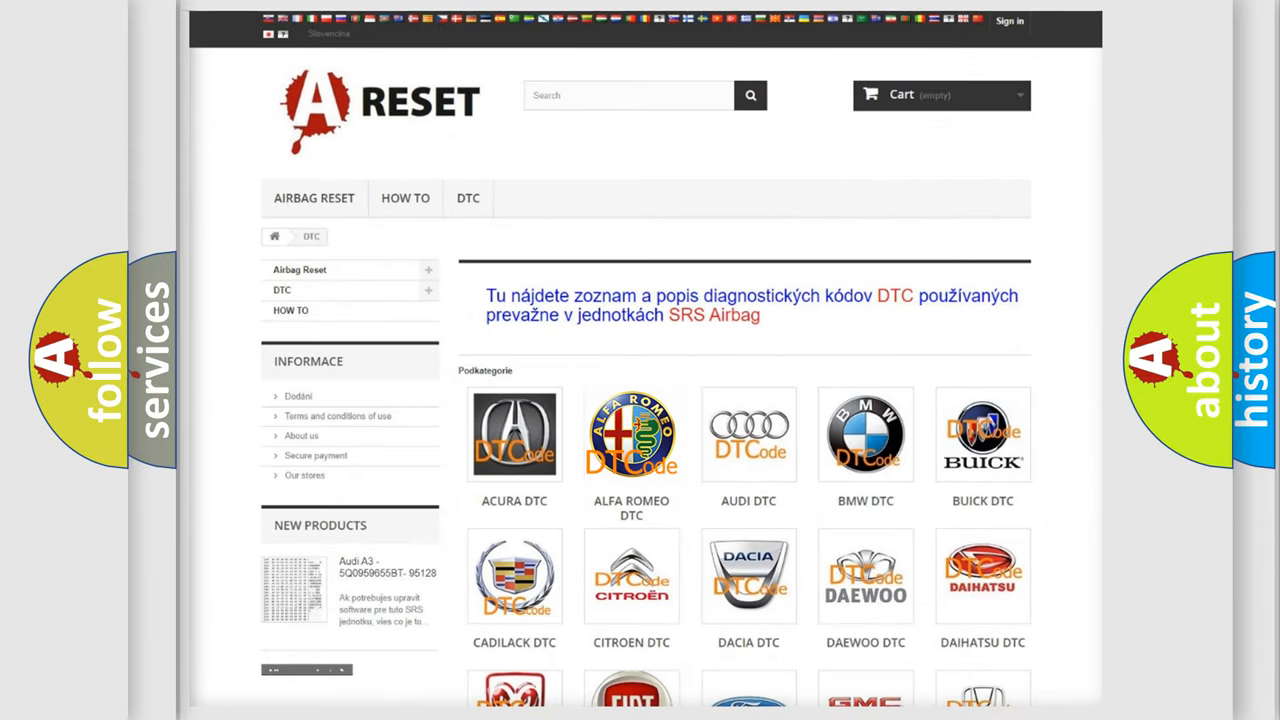
pyautogui.click(631, 433)
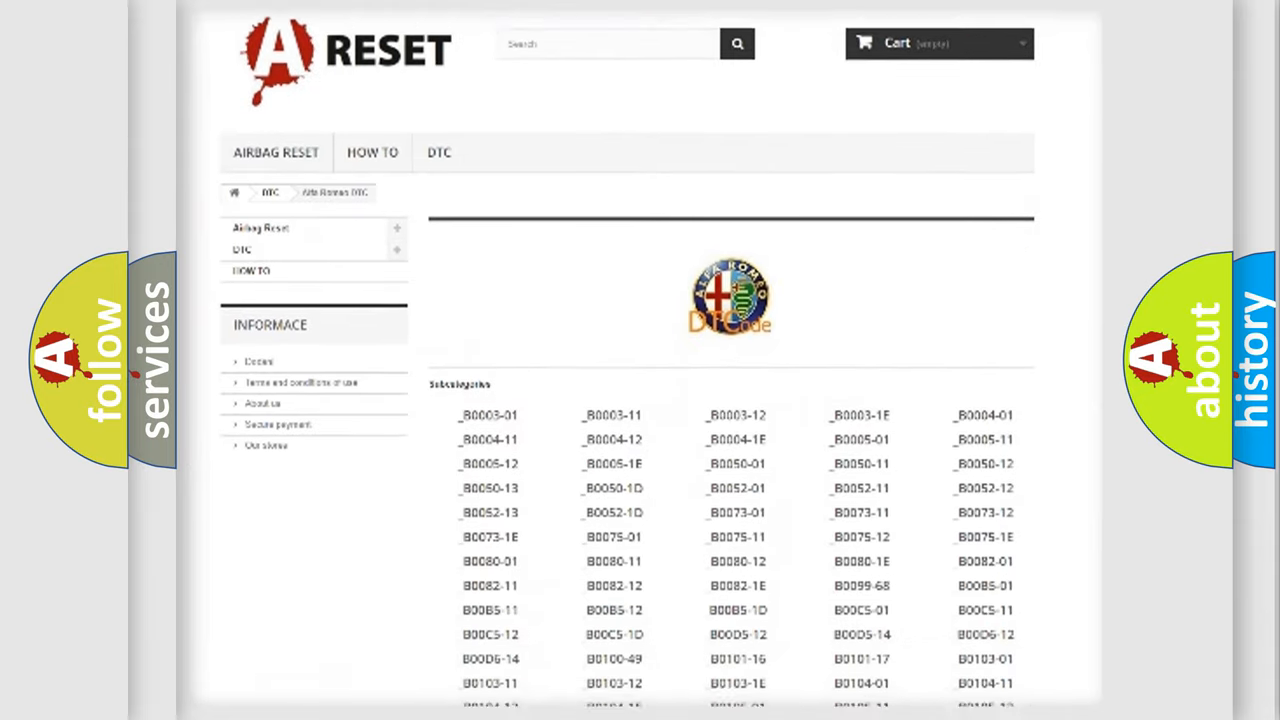
pyautogui.scroll(-3)
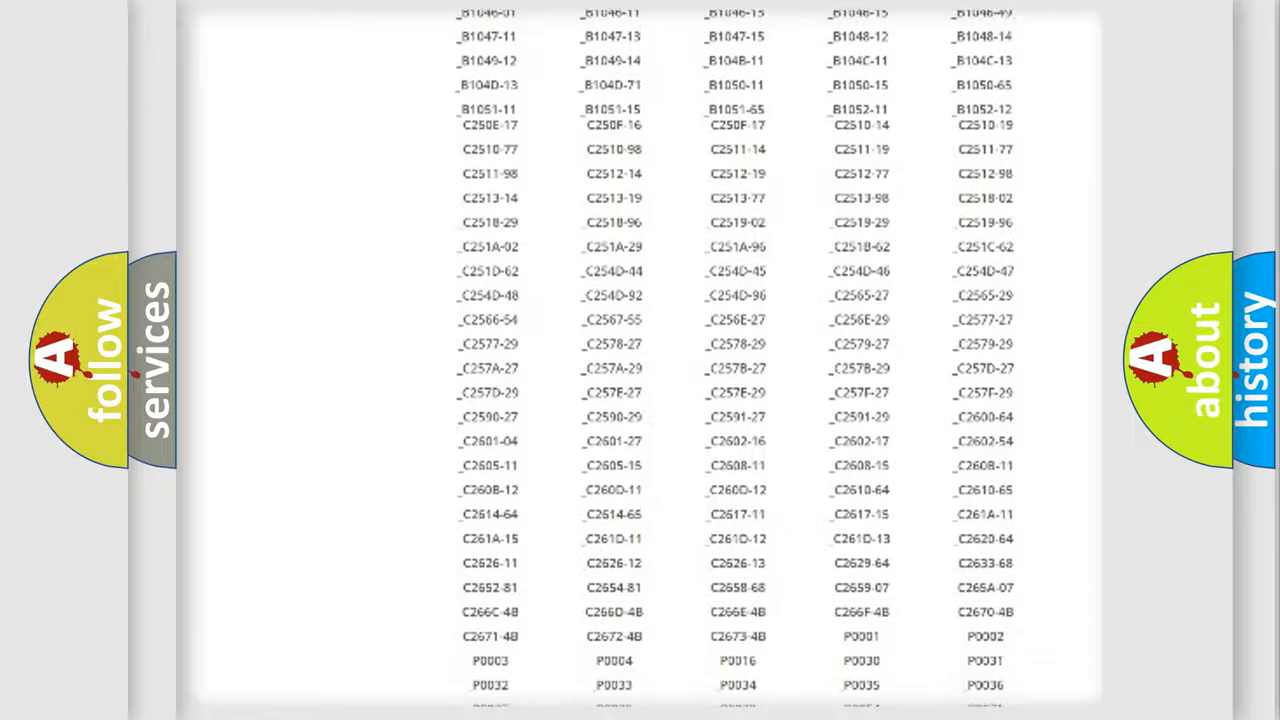